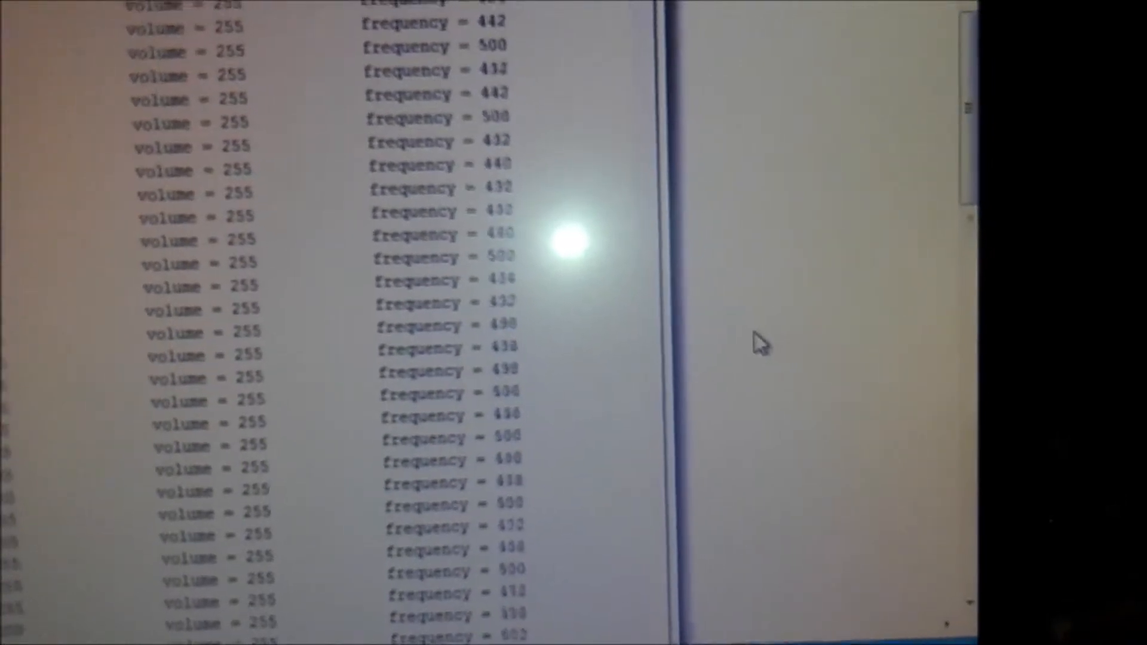
pyautogui.scroll(-3)
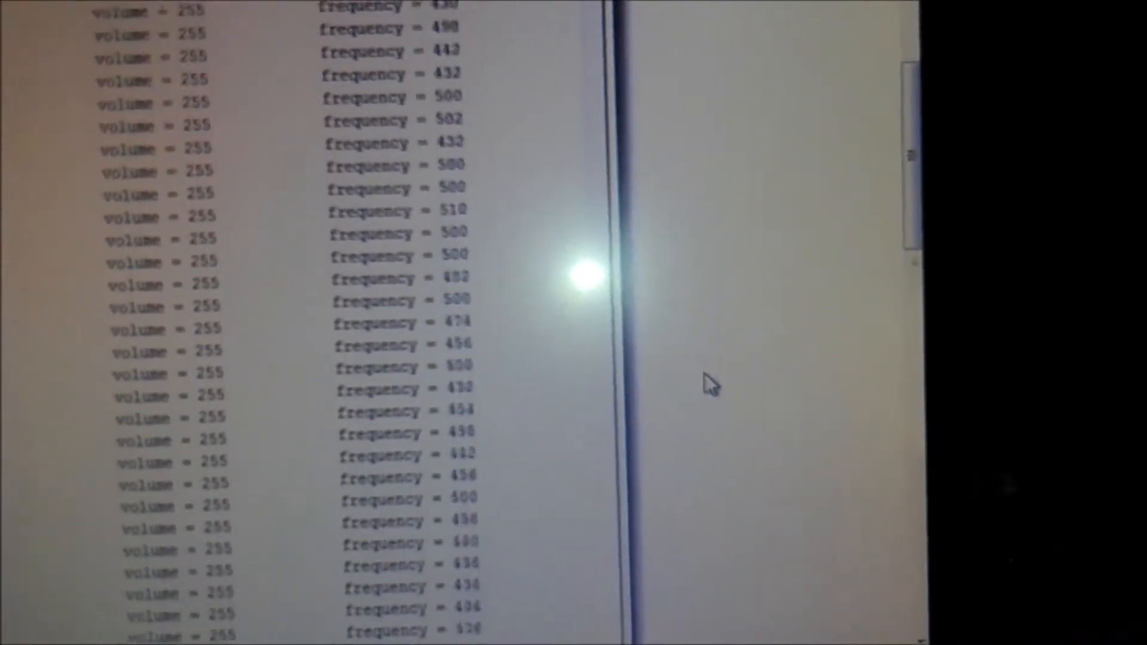
pyautogui.scroll(-3)
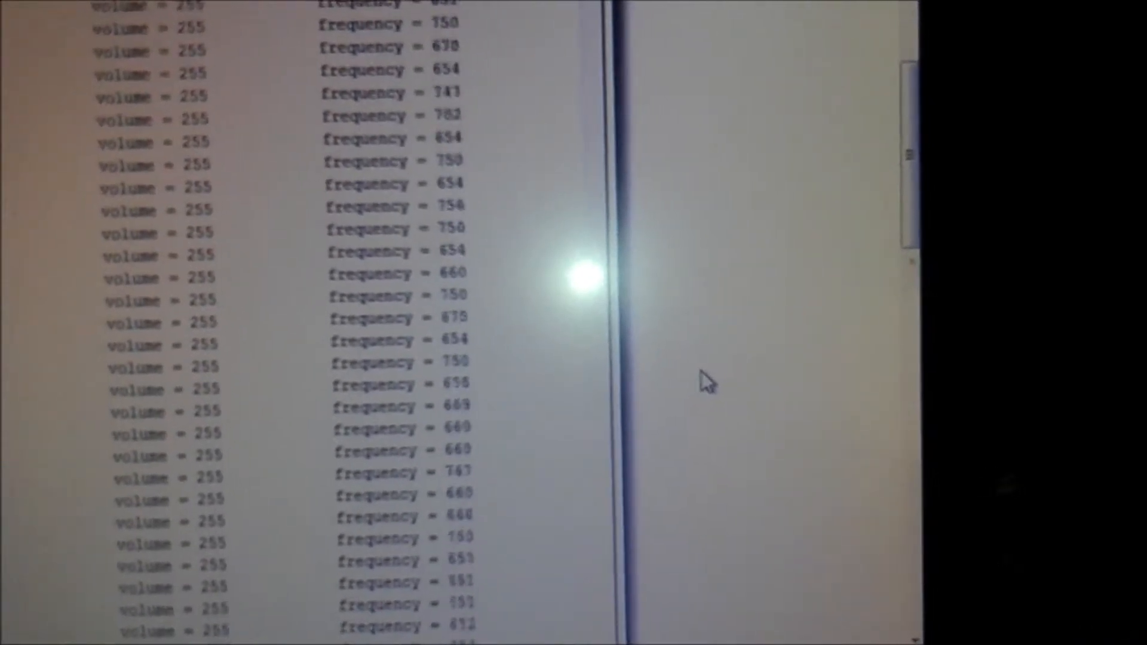
pyautogui.scroll(-3)
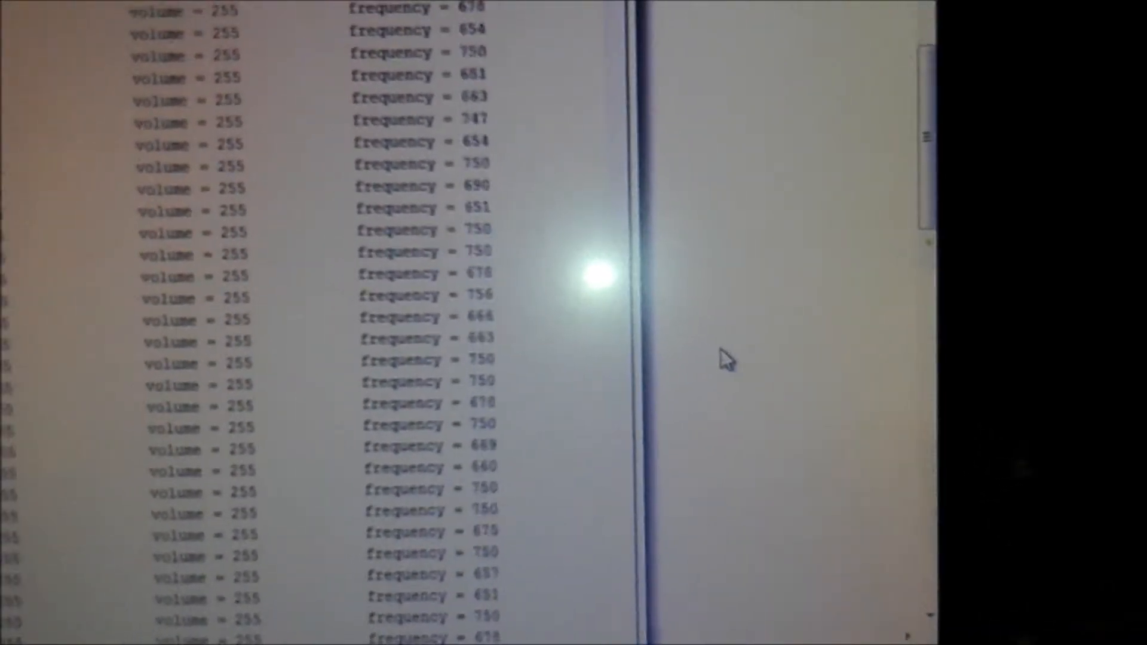
pyautogui.scroll(-3)
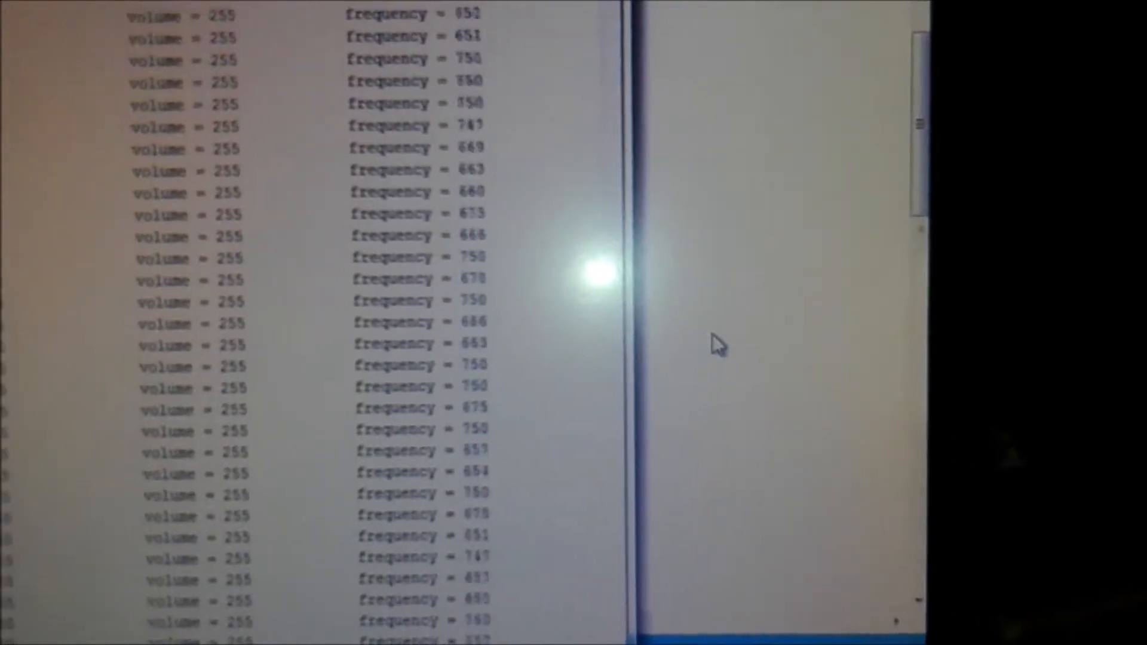